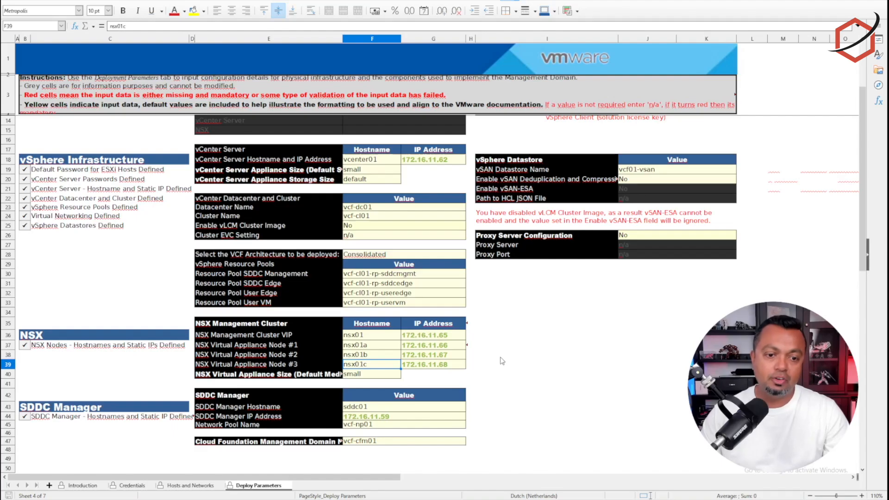
Step: Review the NSX node hostnames nsx01a and nsx01c and the rows for nodes #2 and #3 on the Deploy Parameters sheet
click(371, 345)
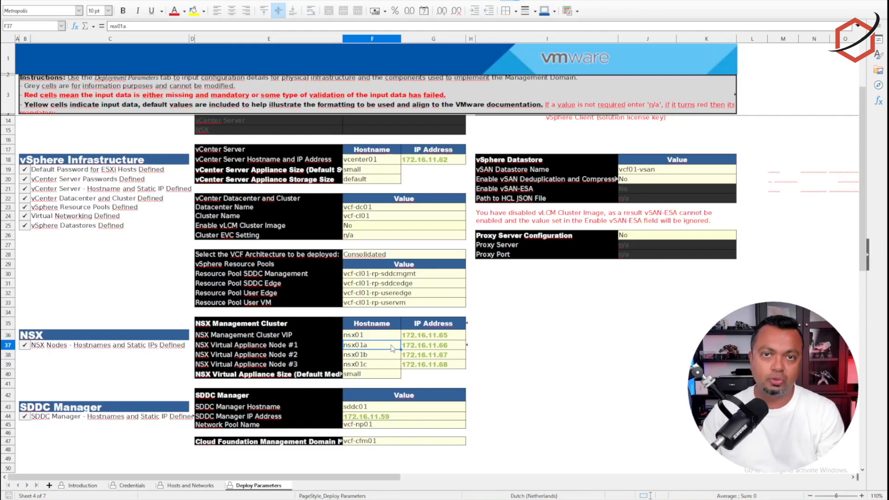
click(356, 355)
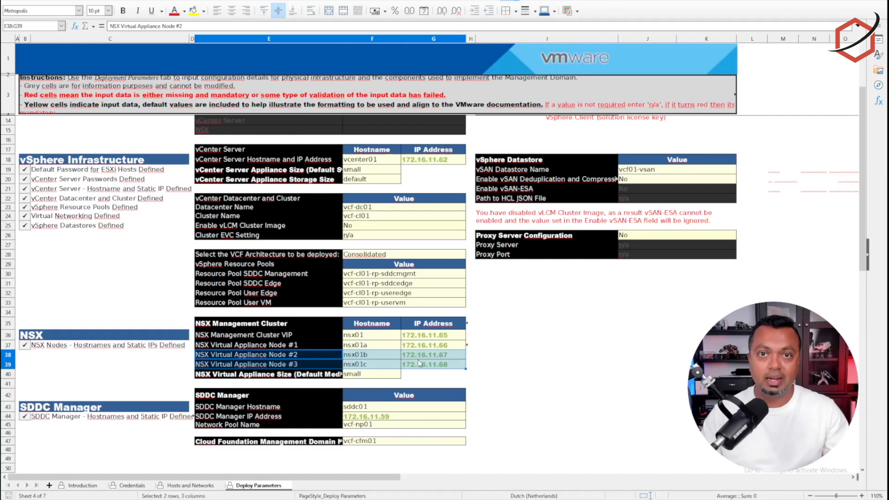
click(433, 373)
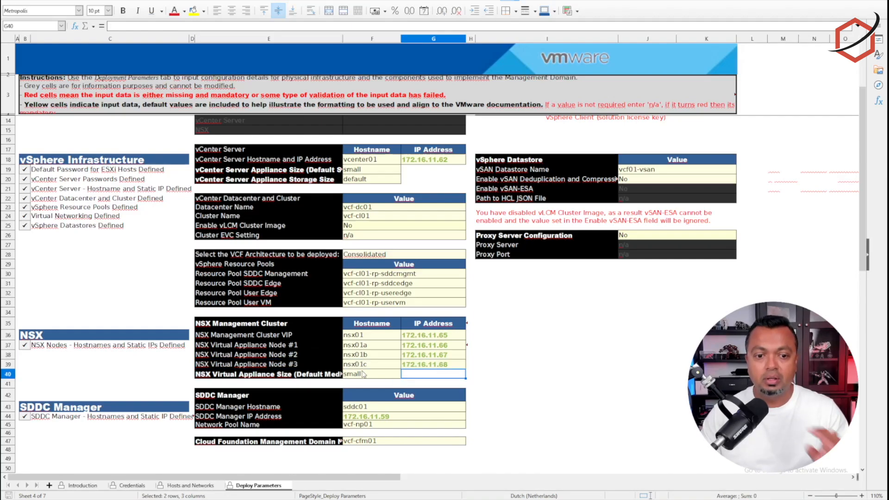
click(269, 355)
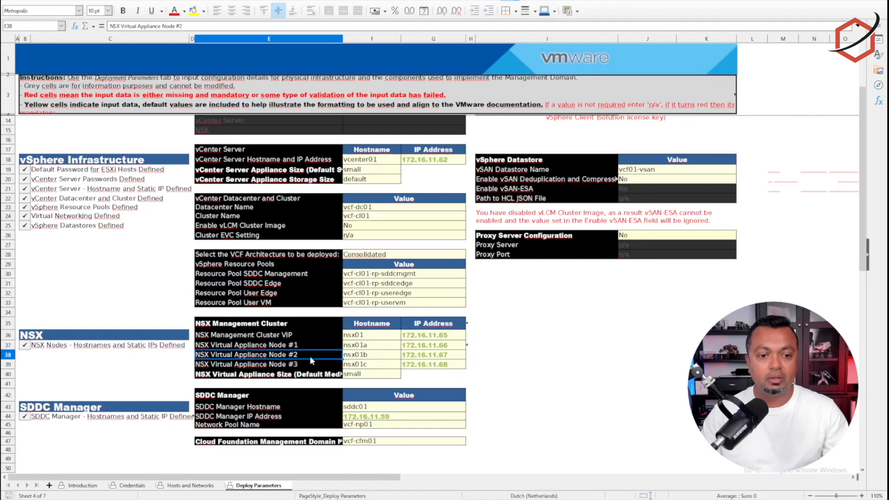
mouse_move(396, 361)
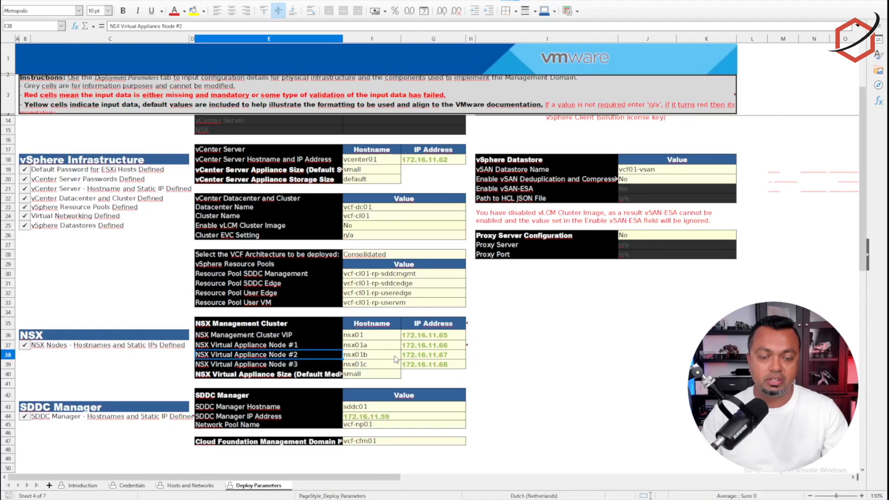
click(372, 355)
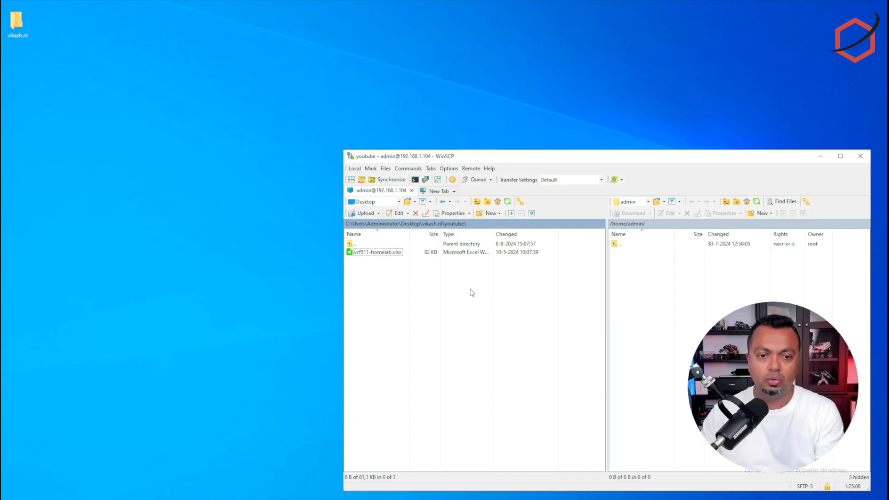
Step: Connect over SSH to 192.168.1.104 as admin and confirm the working directory is /home/admin with pwd
click(377, 252)
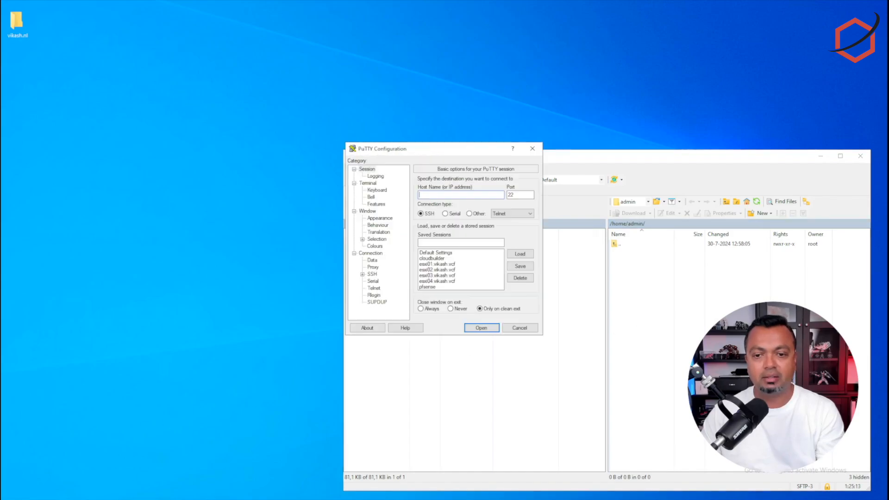
click(481, 328)
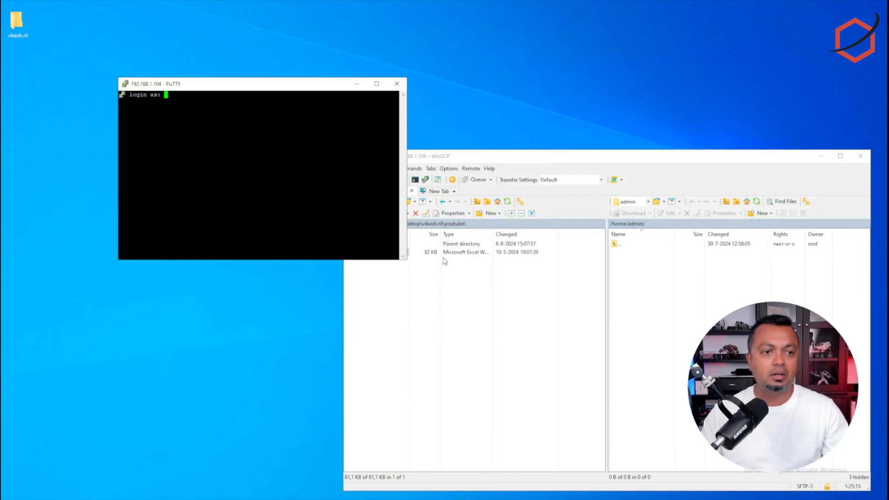
text(admin)
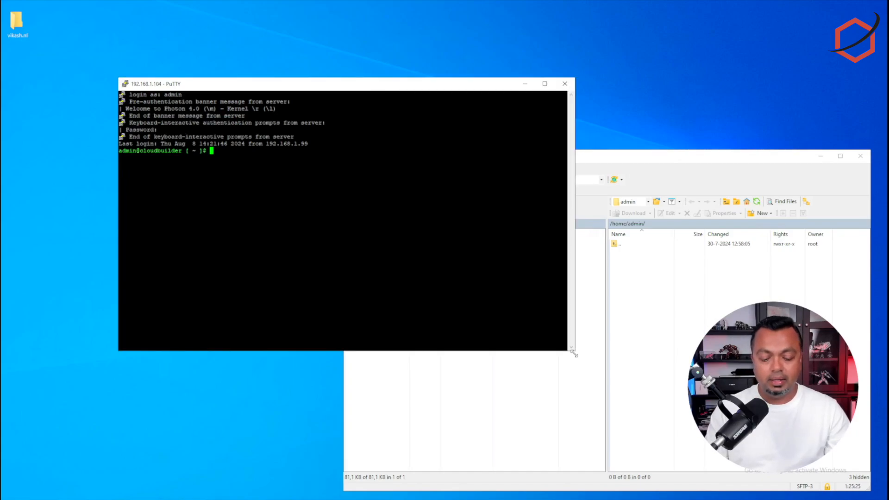
text(pwd)
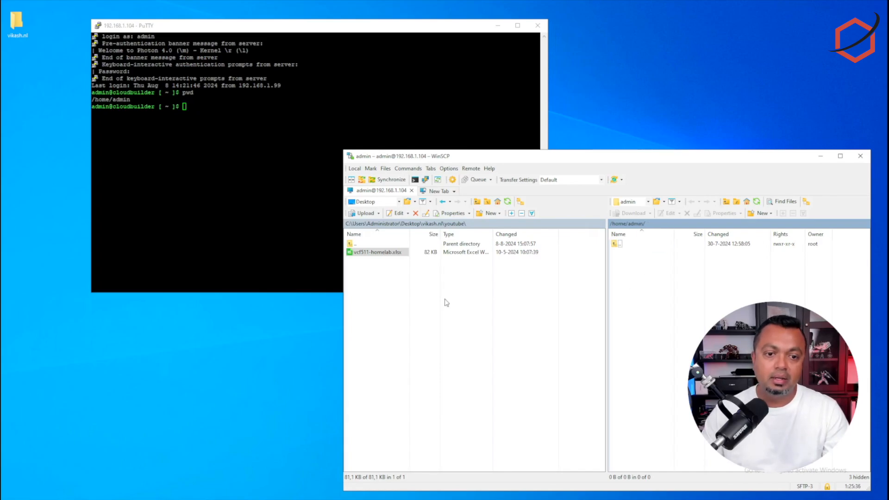
Step: Upload vcf511-homelab.xlsx to /home/admin on the appliance and confirm it with ls
right_click(376, 252)
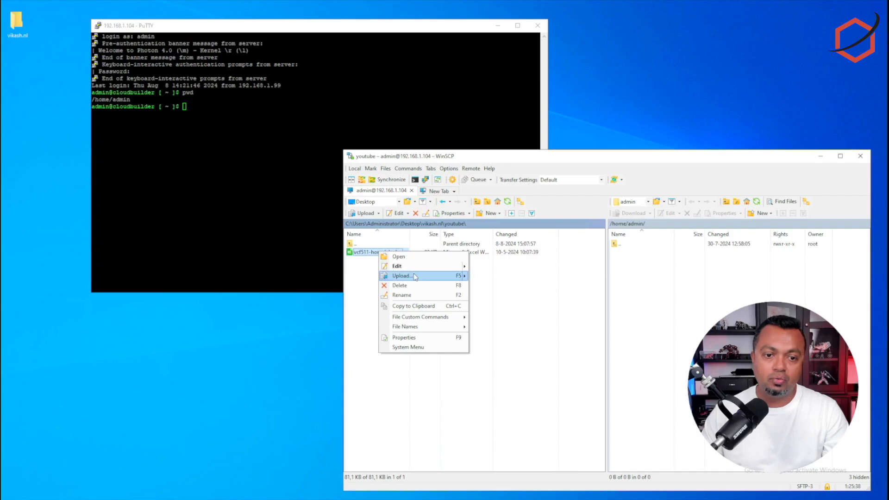
click(402, 276)
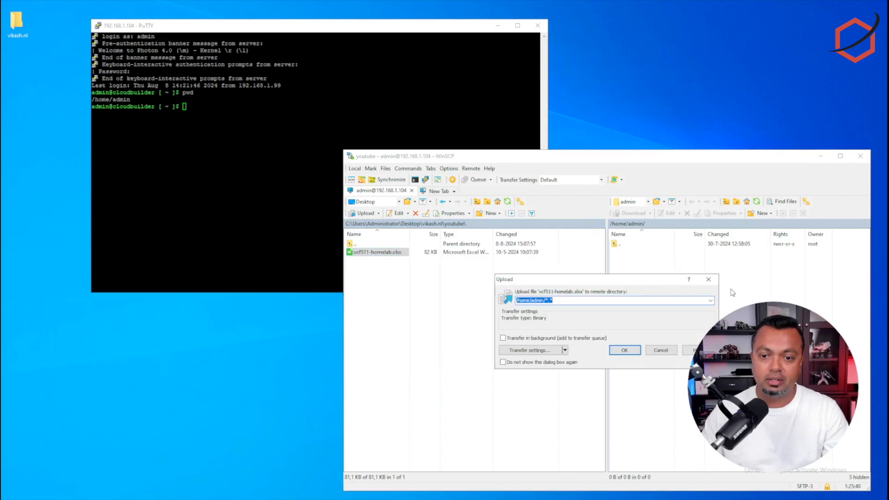
click(624, 350)
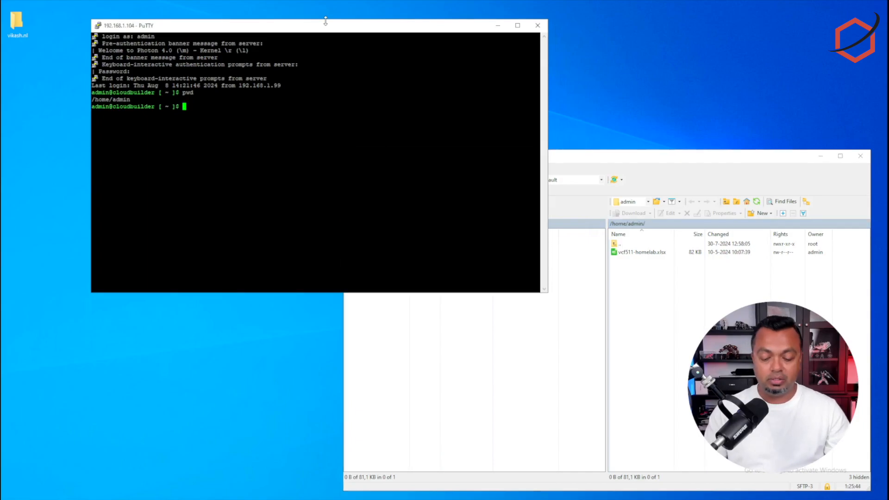
text(ls)
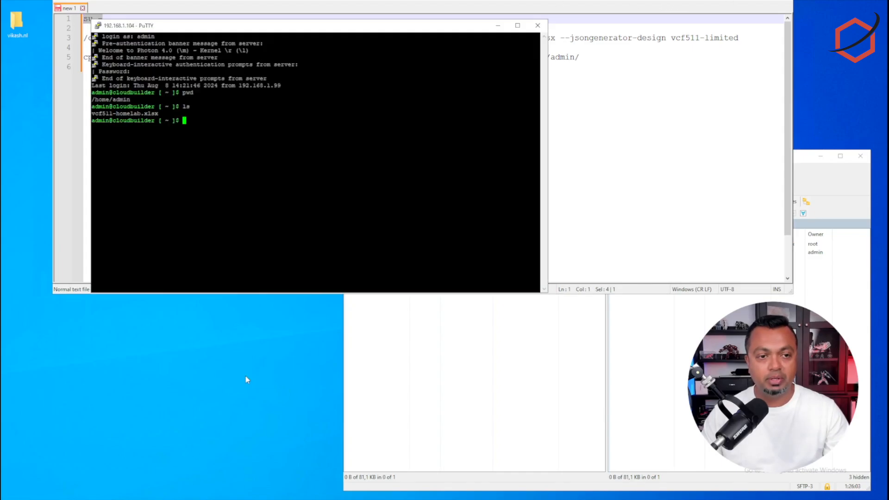
Step: Become root with su - and select the whole sos --jsongenerator command for vcf511-homelab.xlsx in the notes for copying
text(su -)
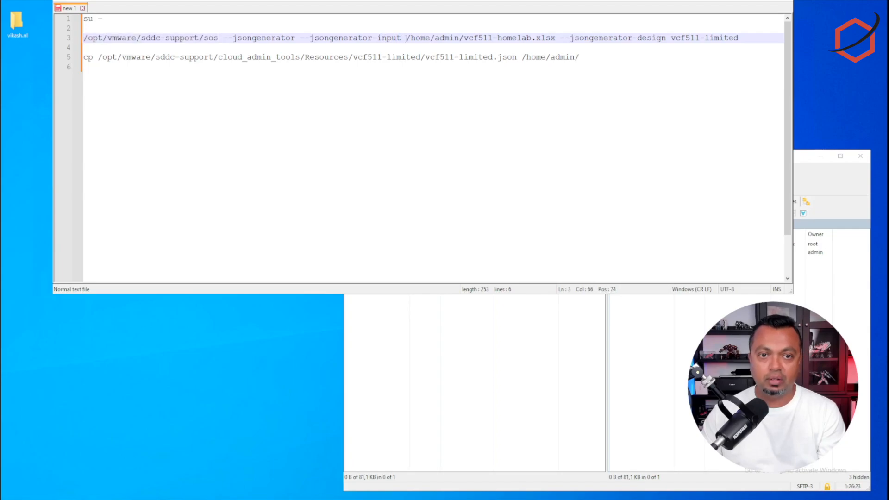
drag(406, 37, 558, 37)
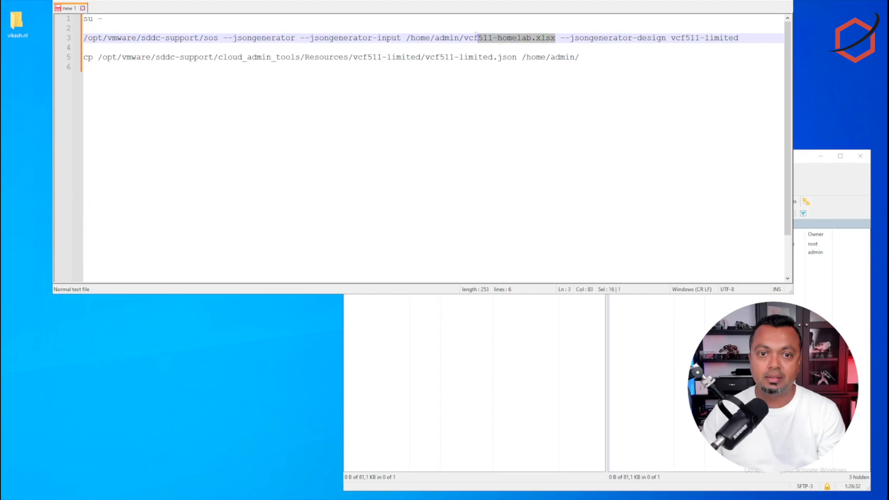
click(577, 37)
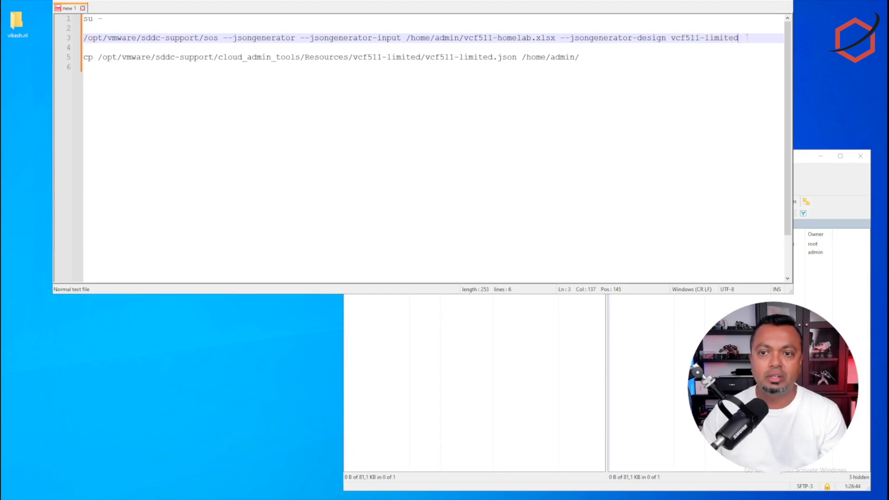
drag(739, 37, 84, 37)
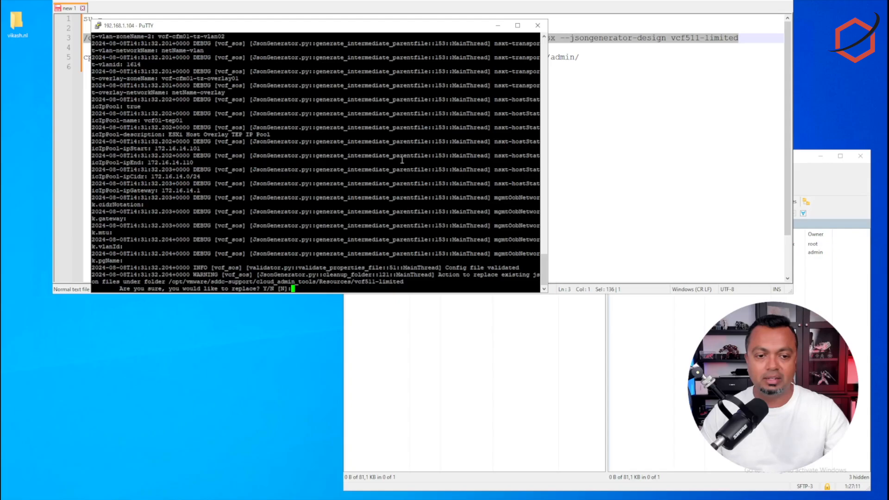
Step: Answer Y so the JSON generator replaces the existing vcf511-limited files and runs to completion
text(Y)
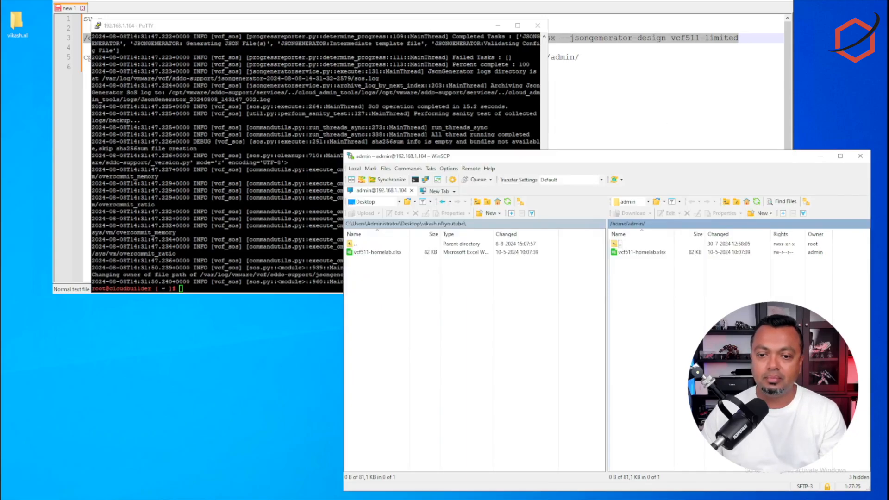
click(636, 224)
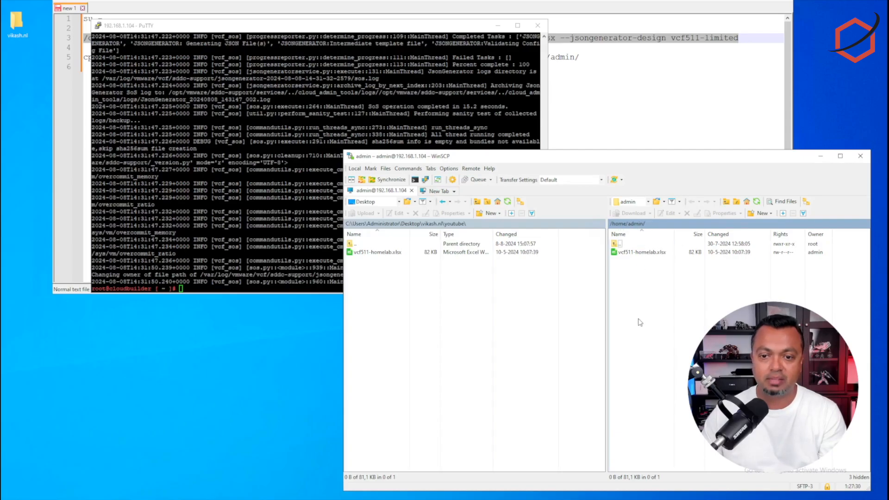
mouse_move(652, 272)
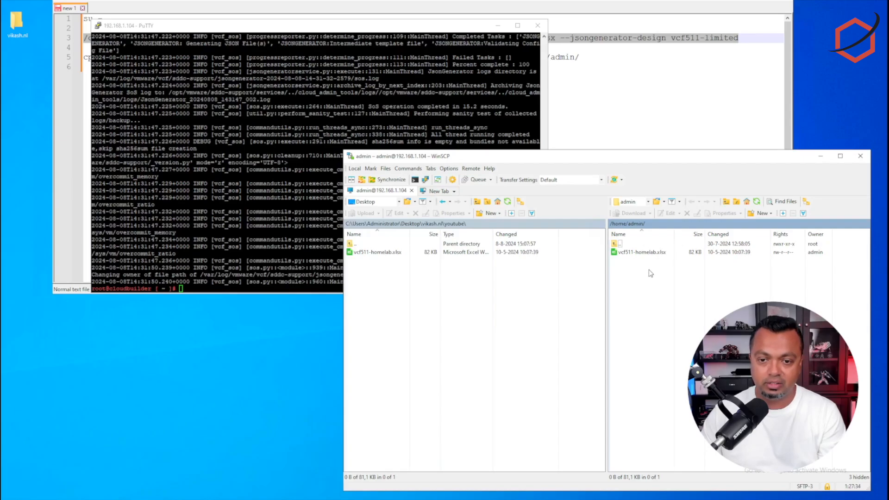
mouse_move(641, 282)
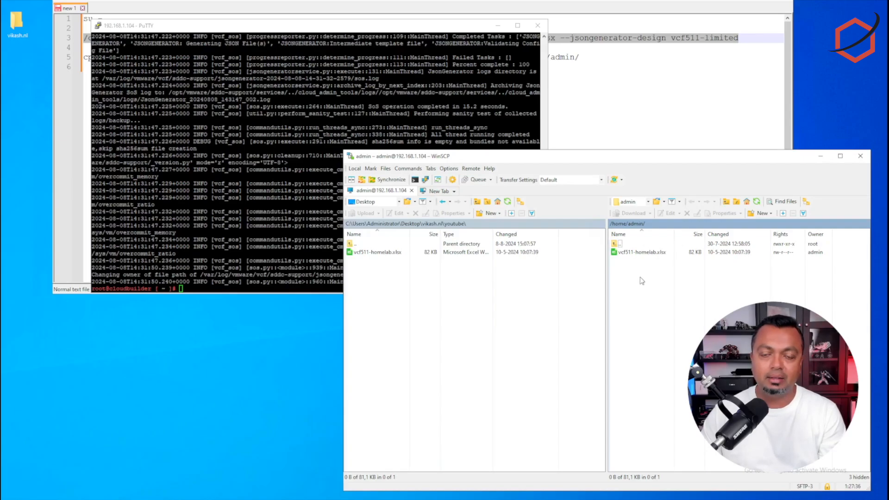
mouse_move(474, 293)
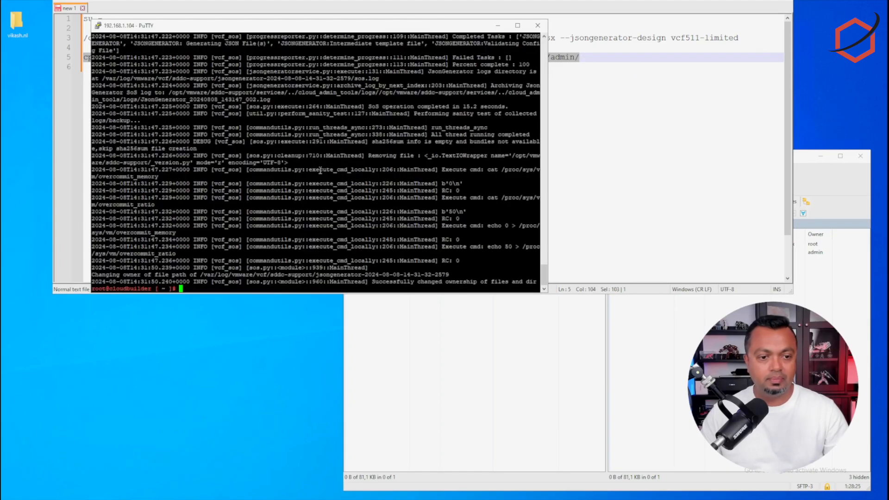
Step: Copy vcf511-limited.json from the cloud_admin_tools Resources folder into /home/admin
text(cp /opt/vmware/sddc-support/cloud_admin_tools/Resources/vcf511-limited/vcf511-limited.json /home/admin/)
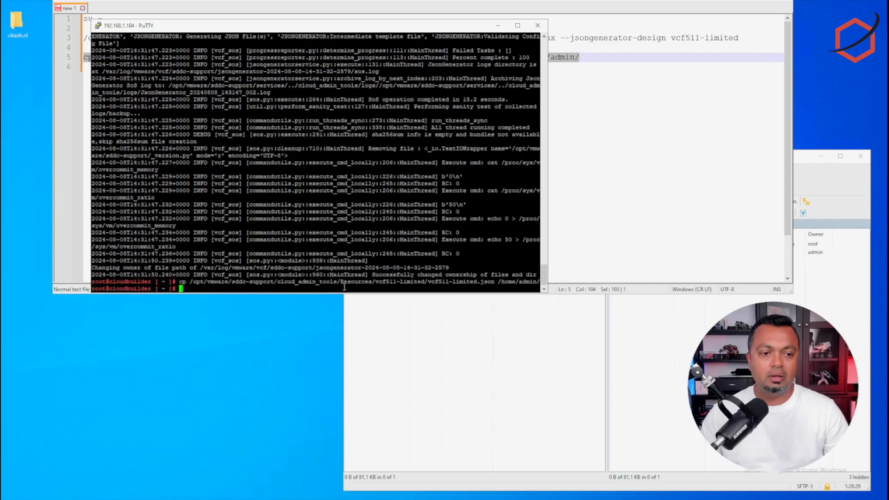
mouse_move(669, 338)
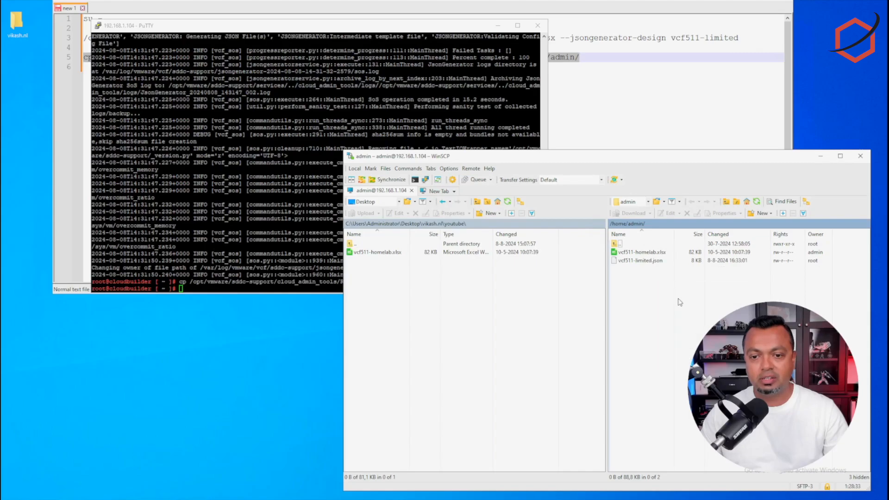
click(640, 260)
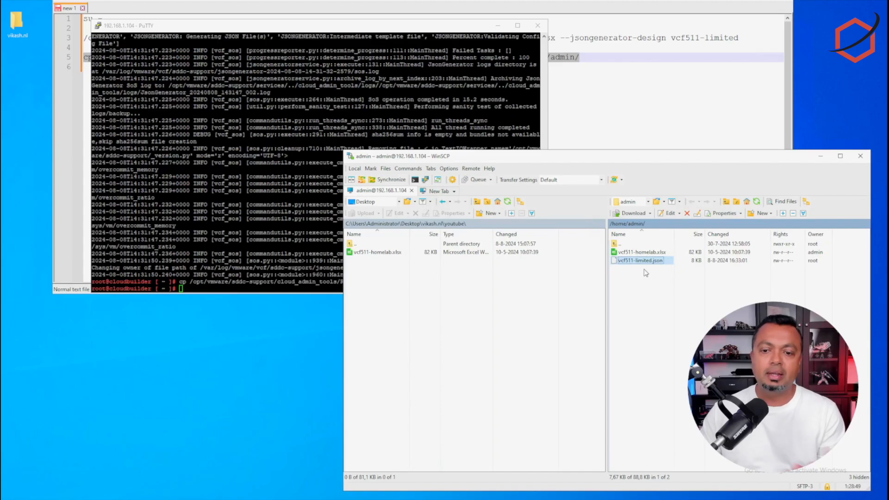
click(641, 252)
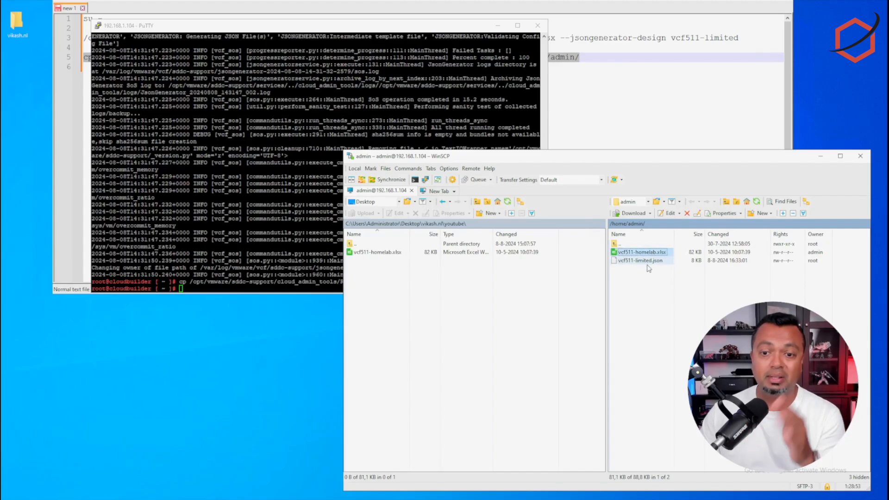
click(641, 252)
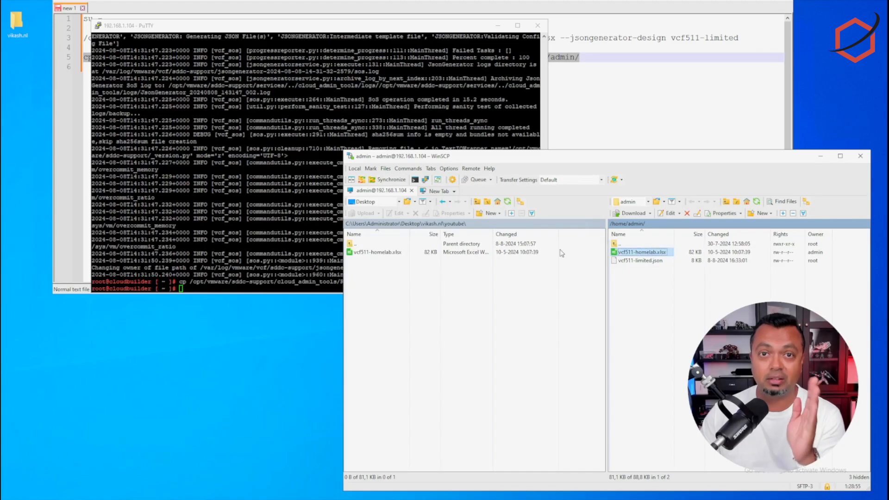
click(377, 252)
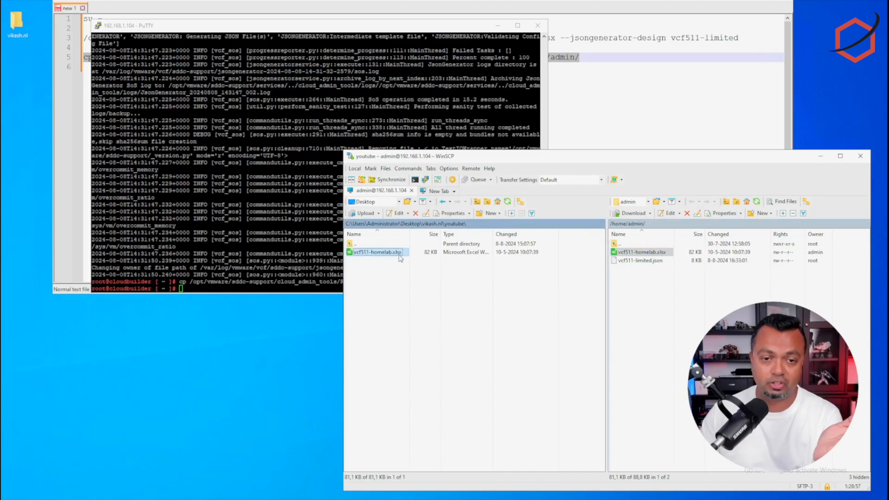
click(640, 260)
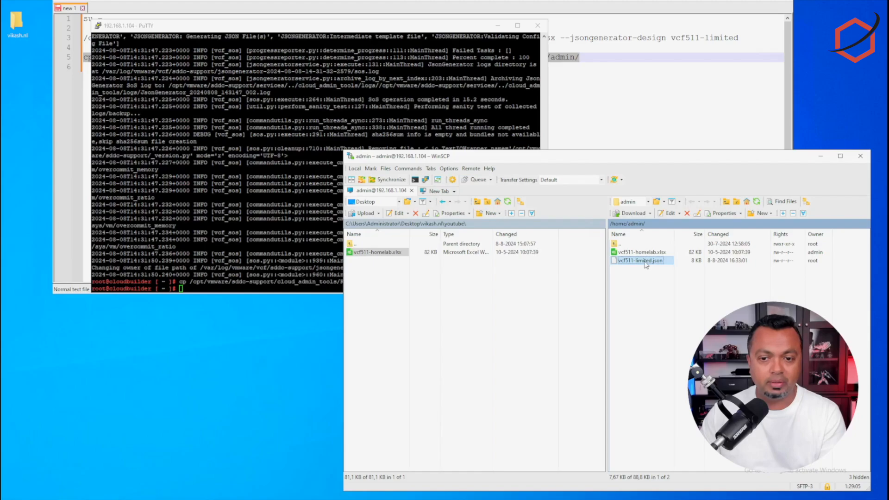
Step: Download vcf511-limited.json from /home/admin into the local youtube folder beside vcf511-homelab.xlsx
click(631, 213)
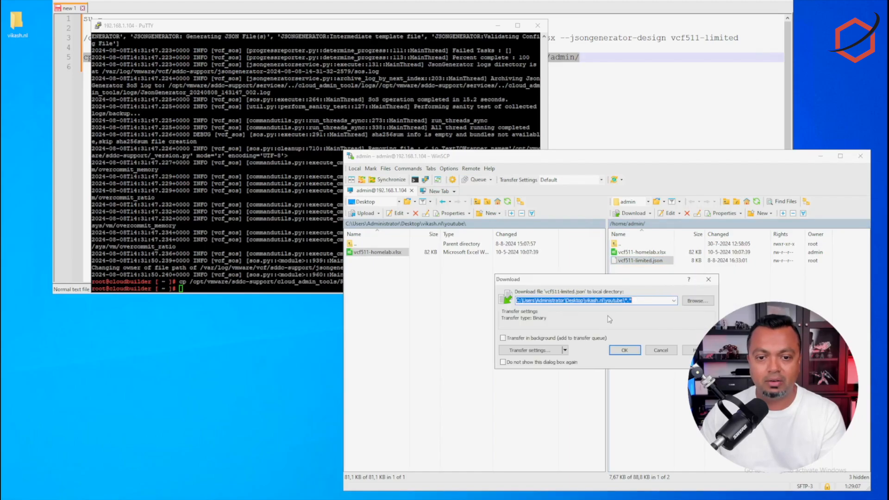
click(625, 350)
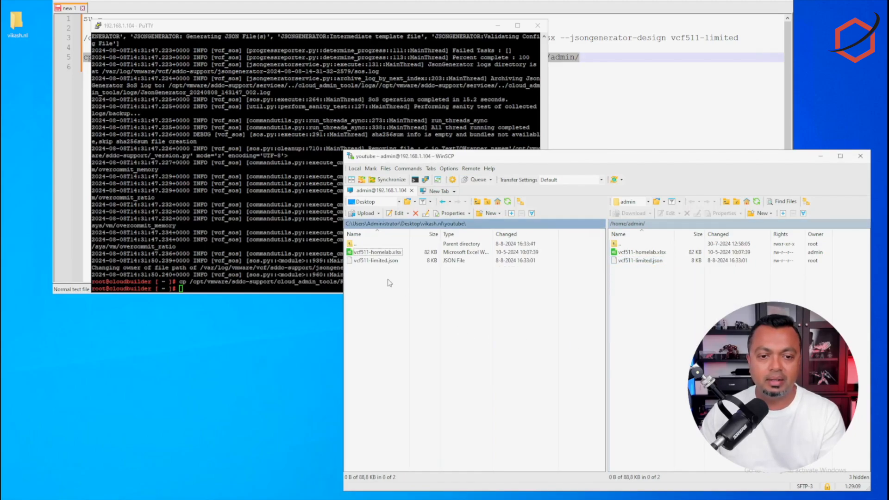
mouse_move(677, 292)
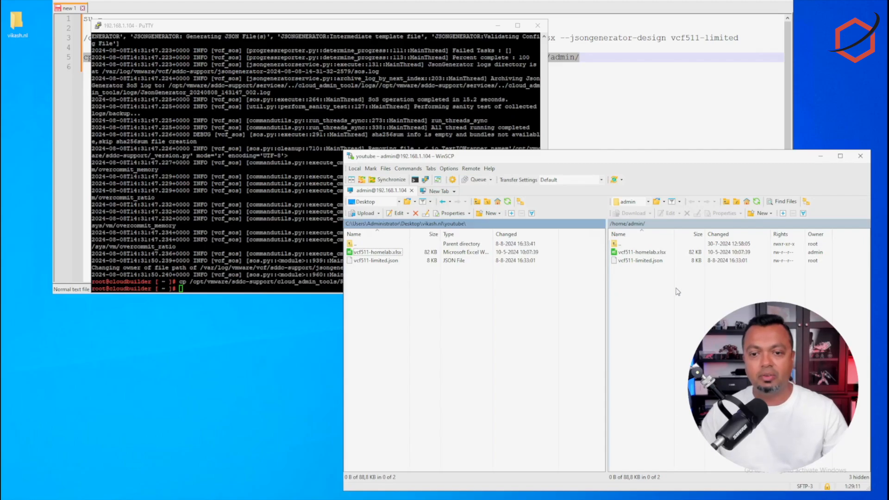
click(375, 261)
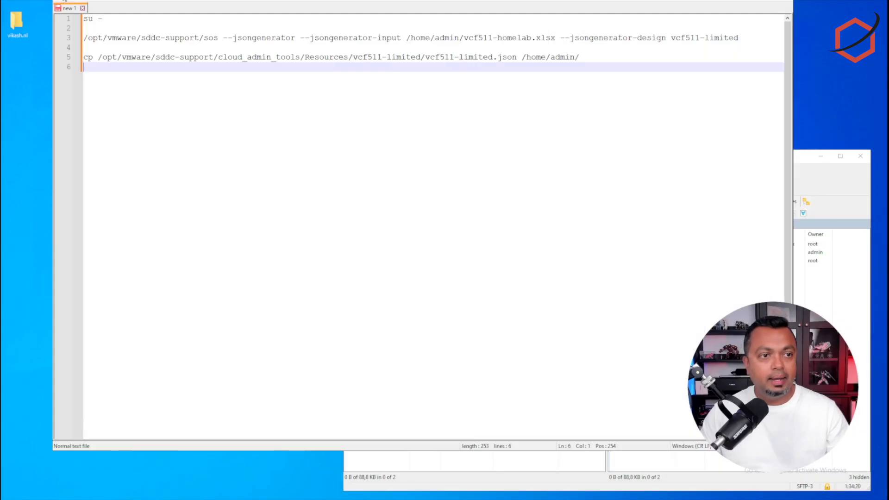
Step: Load vcf511-limited.json in Notepad++ and scroll down to the nsxtSpec section with its three NSX managers
click(118, 8)
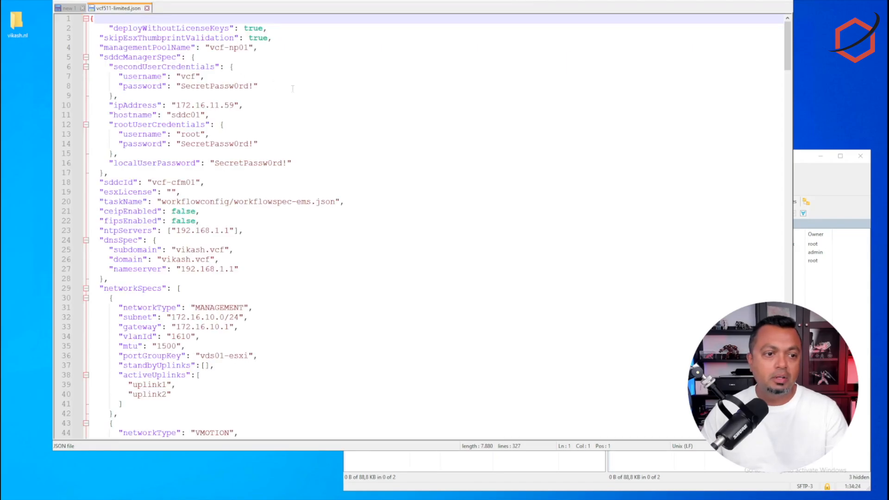
scroll(down, 3)
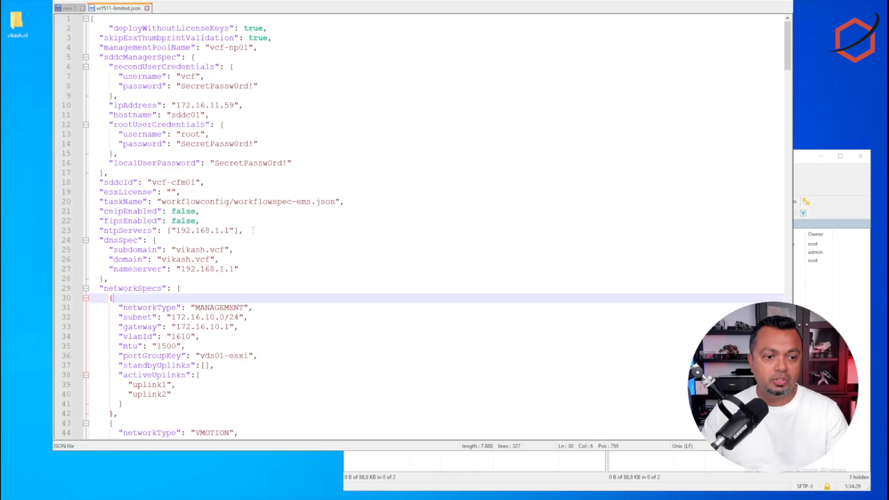
scroll(down, 3)
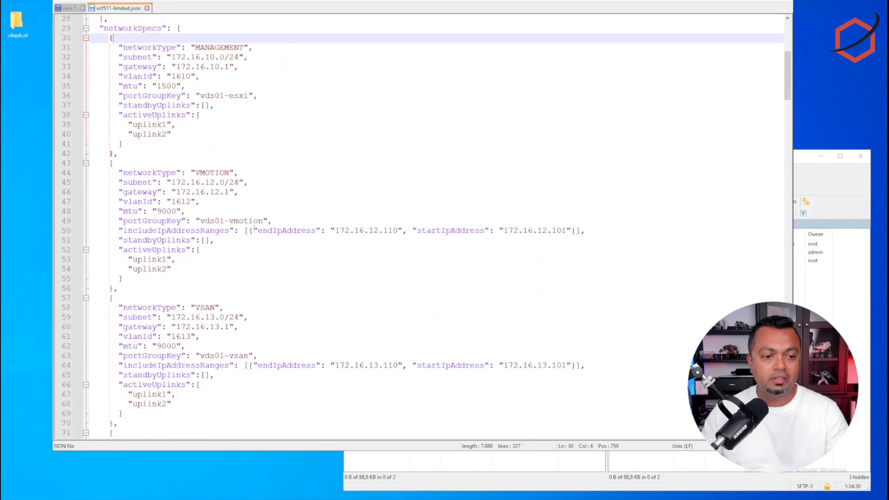
scroll(down, 3)
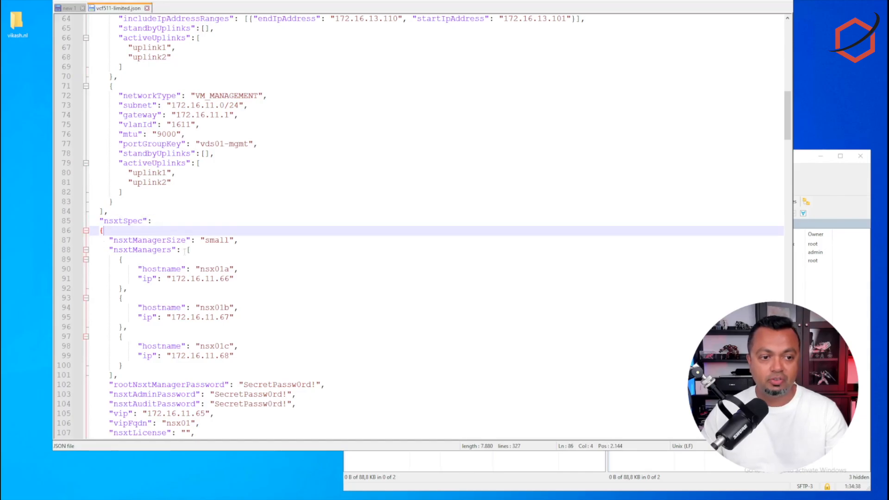
Step: Delete the nsx01b and nsx01c entries from nsxtManagers, leaving only nsx01a
click(128, 288)
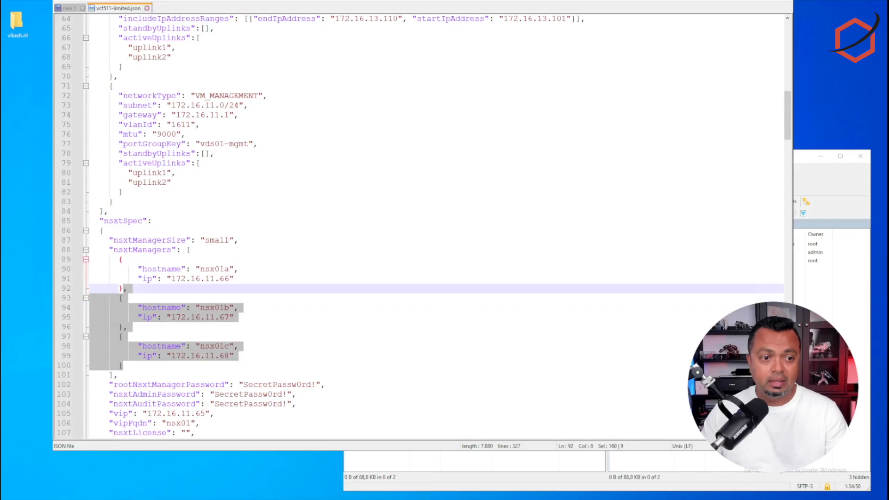
mouse_move(202, 292)
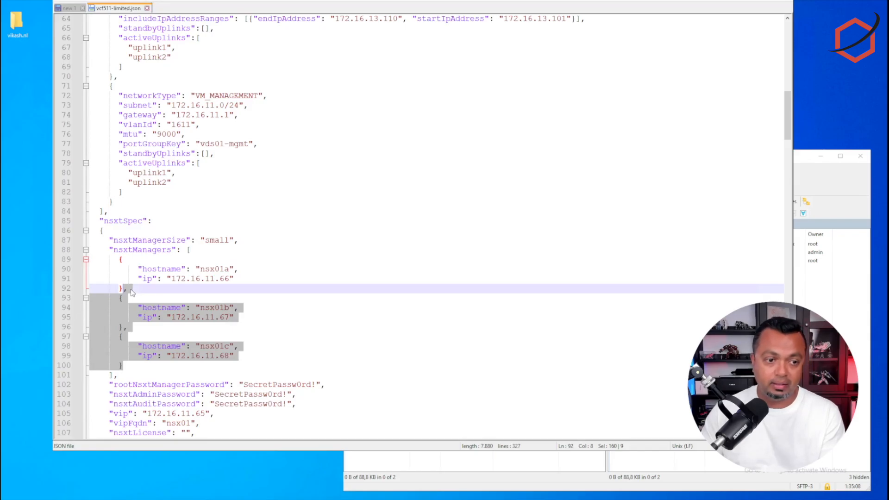
key(Delete)
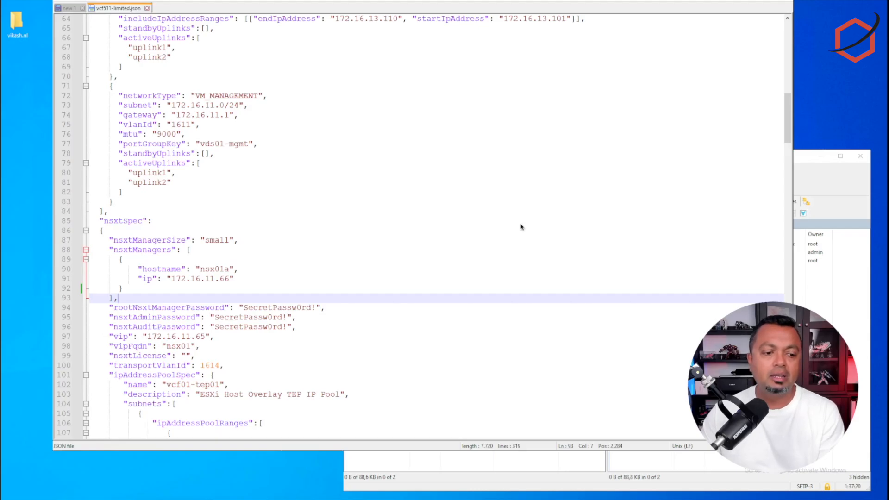
mouse_move(310, 475)
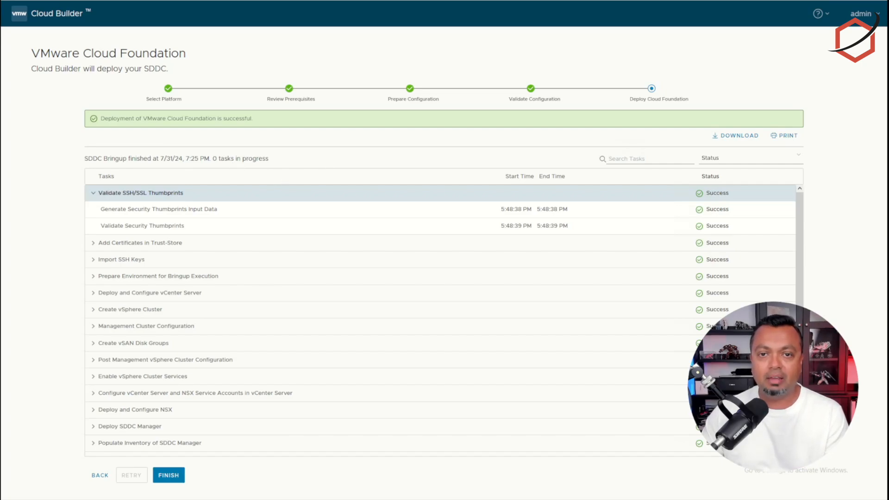
Step: Move from the Cloud Builder success page to inspect the deployed nsx01a appliance in vSphere and NSX Manager
click(169, 475)
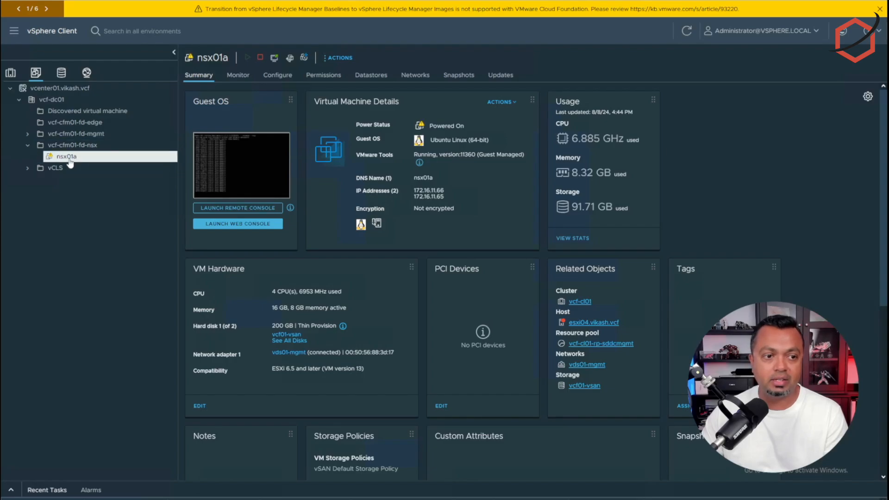
mouse_move(67, 157)
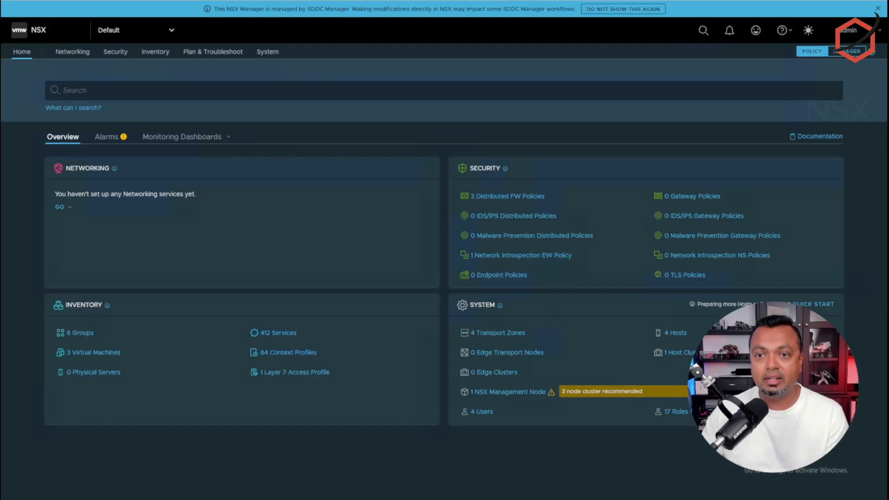
mouse_move(398, 155)
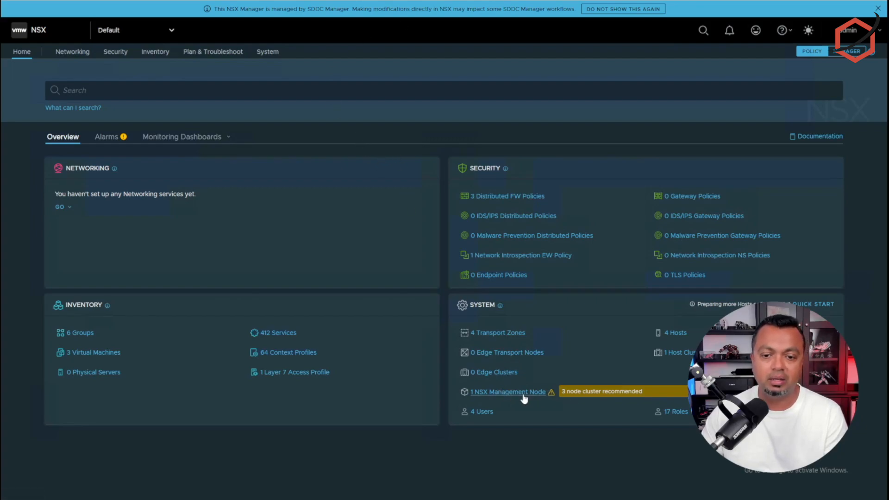
mouse_move(508, 392)
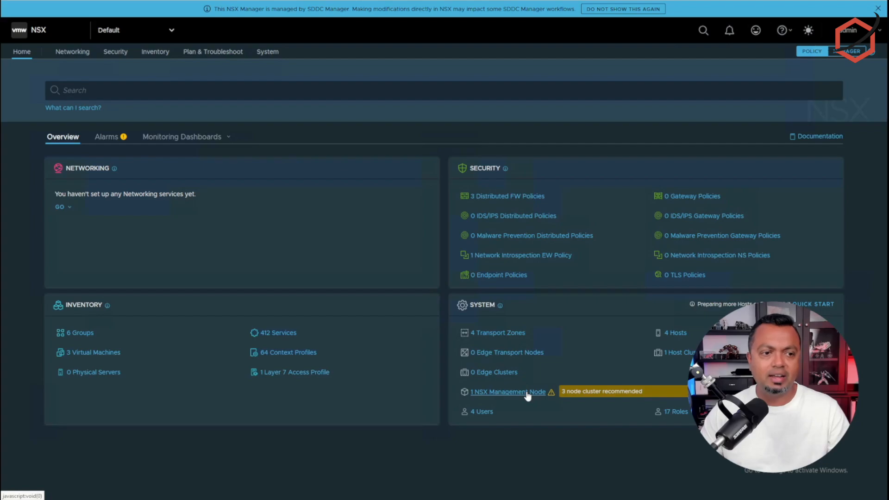
mouse_move(524, 399)
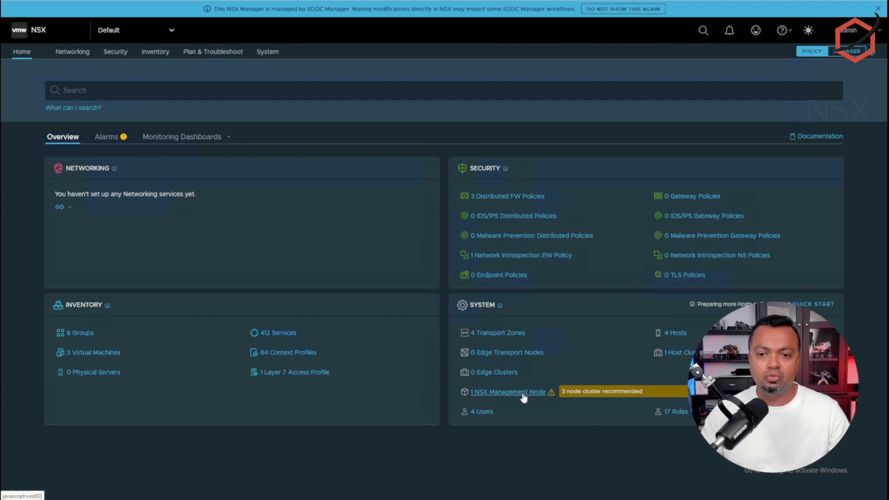
mouse_move(588, 248)
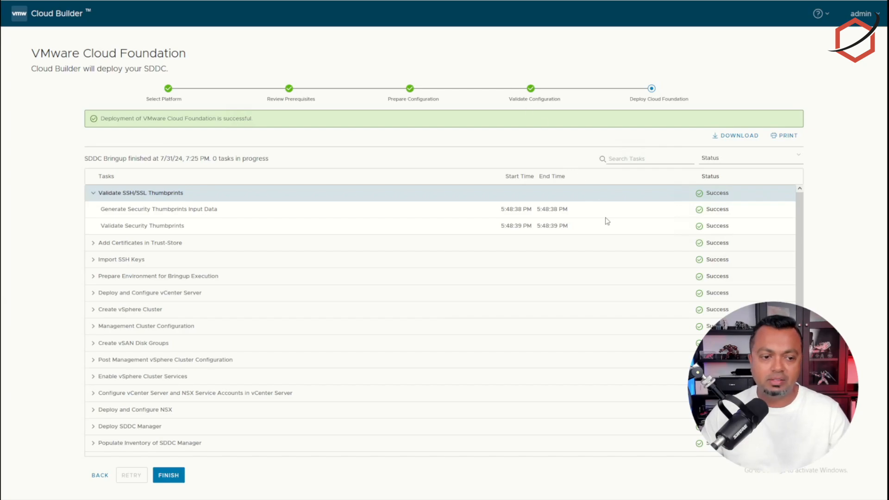
mouse_move(620, 243)
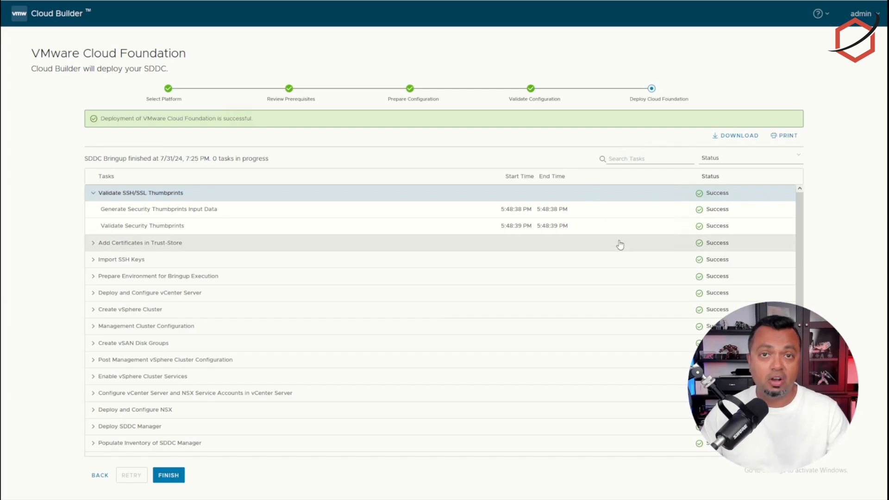